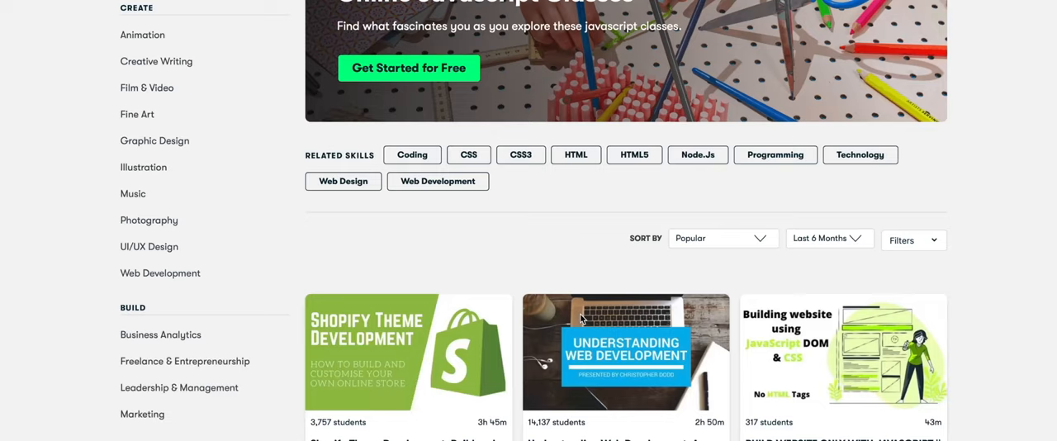
Browse the Skillshare JavaScript and Web Development listings and preview The JavaScript Toolkit class
{"action": "scroll", "scroll_direction": "down", "scroll_amount": 3}
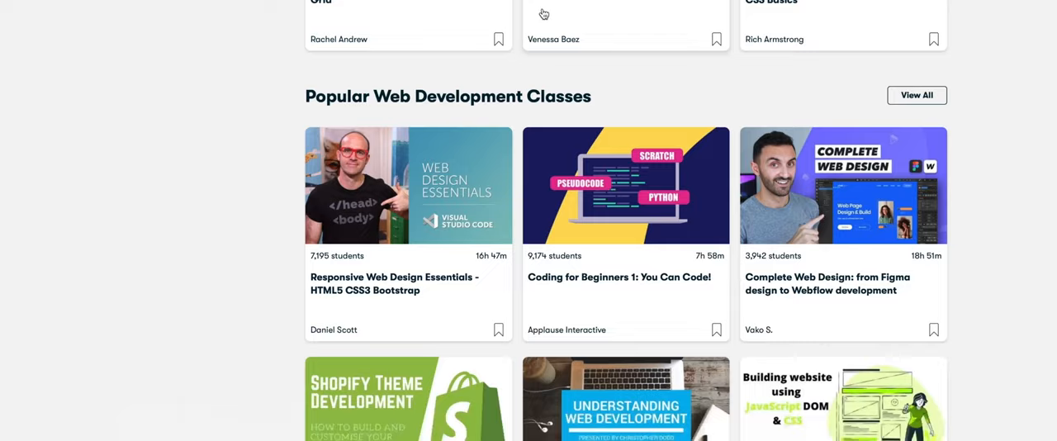
{"action": "scroll", "scroll_direction": "down", "scroll_amount": 3}
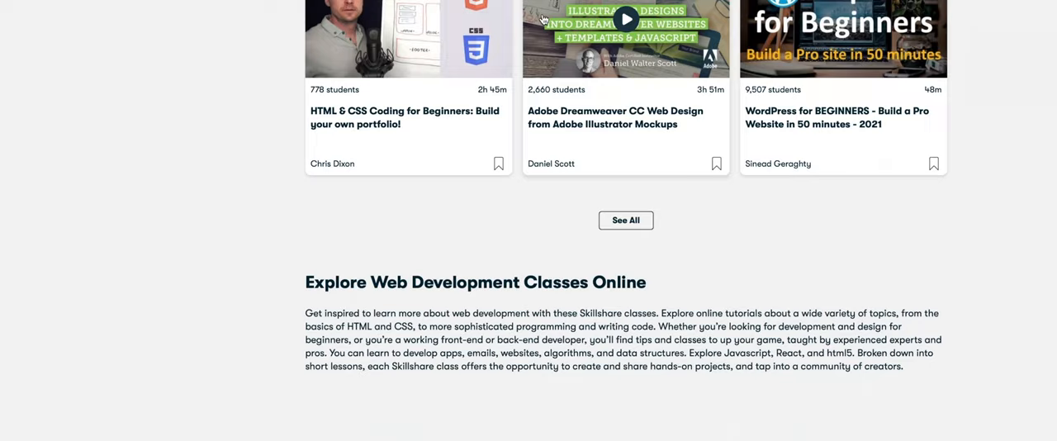
{"action": "left_click", "coordinate": [625, 220]}
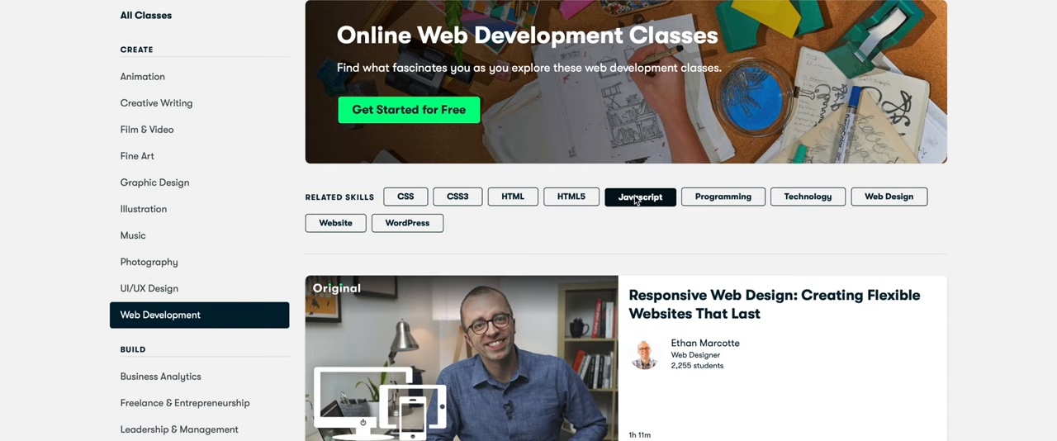
{"action": "scroll", "scroll_direction": "down", "scroll_amount": 3}
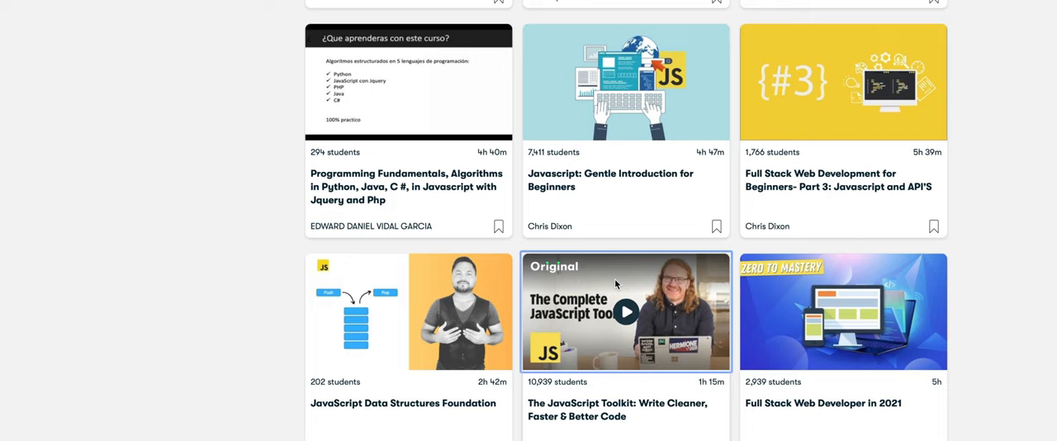
{"action": "left_click", "coordinate": [626, 311]}
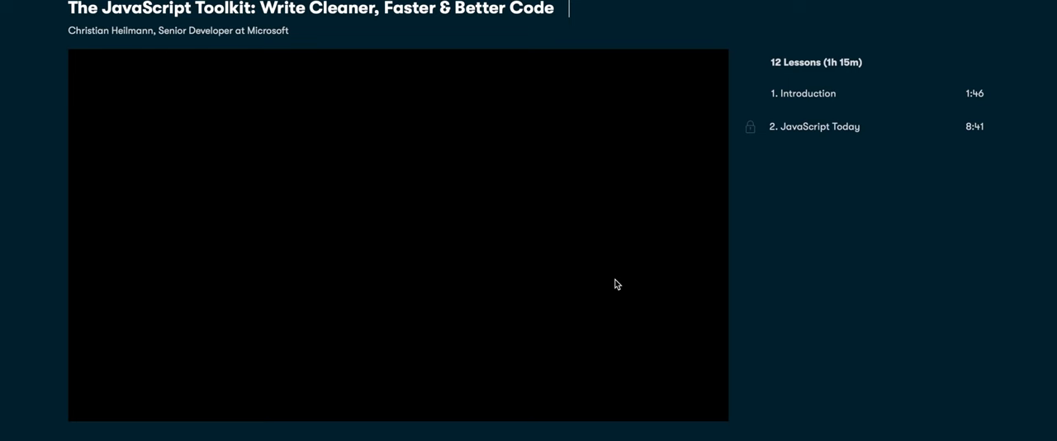
{"action": "scroll", "scroll_direction": "down", "scroll_amount": 3}
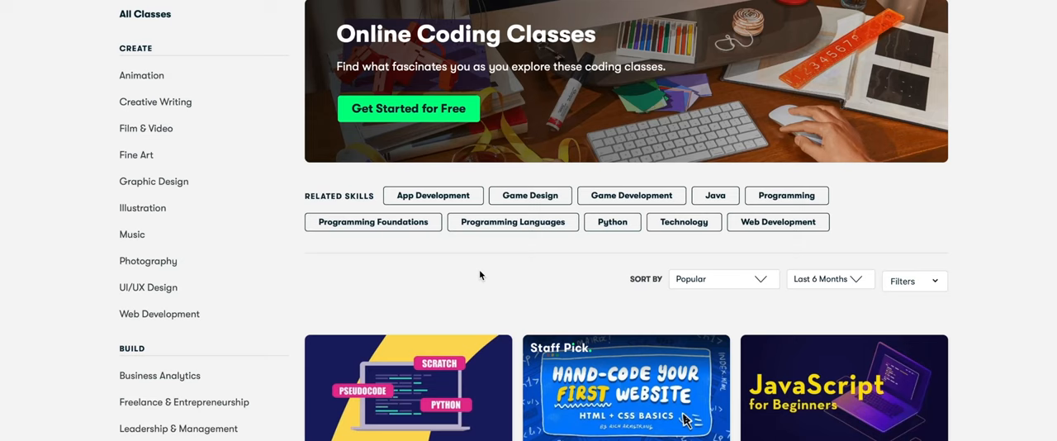
Scroll the Coding classes list, preview JavaScript for Beginners, and scroll to Membership With Meaning
{"action": "scroll", "scroll_direction": "down", "scroll_amount": 3}
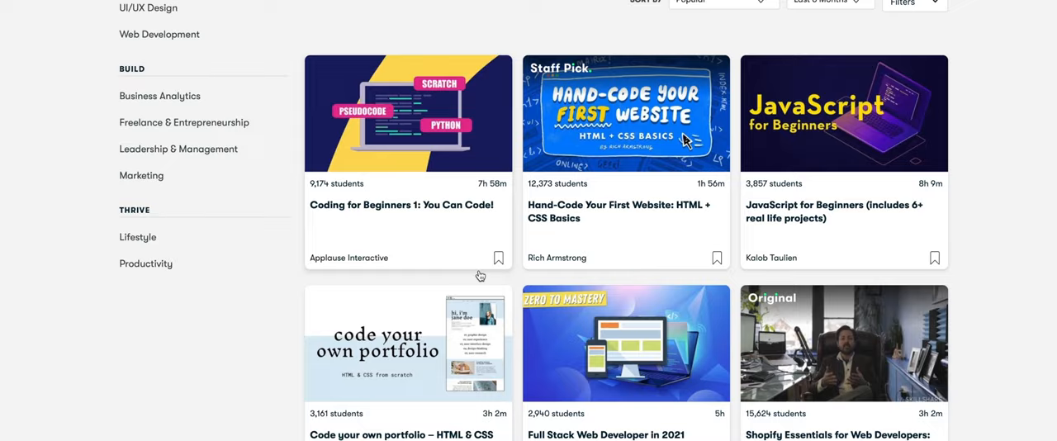
{"action": "scroll", "scroll_direction": "down", "scroll_amount": 3}
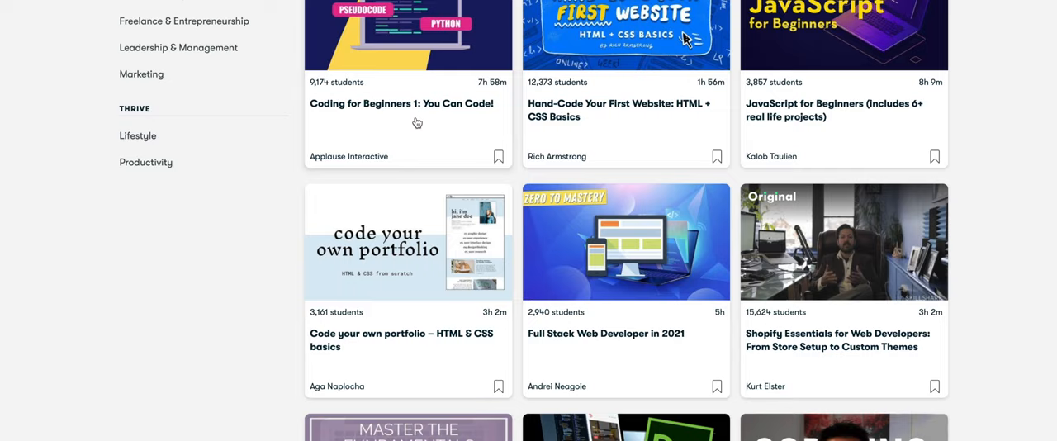
{"action": "scroll", "scroll_direction": "down", "scroll_amount": 3}
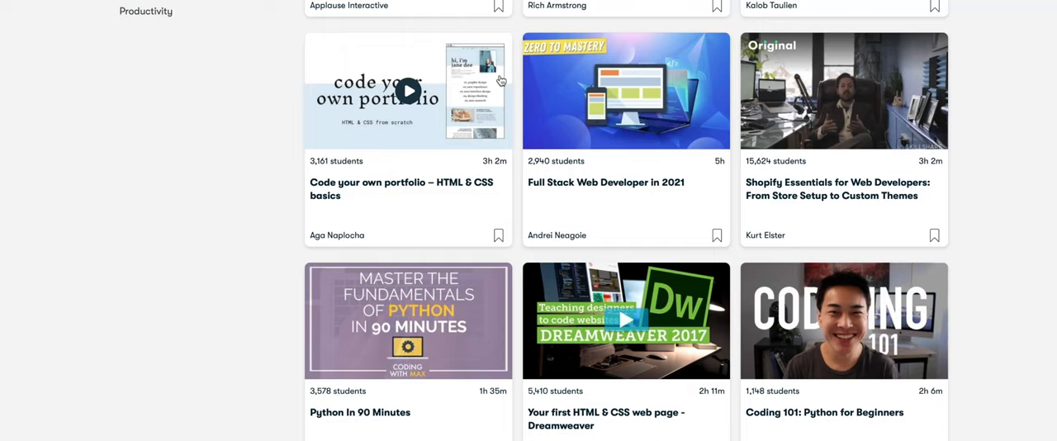
{"action": "scroll", "scroll_direction": "up", "scroll_amount": 3}
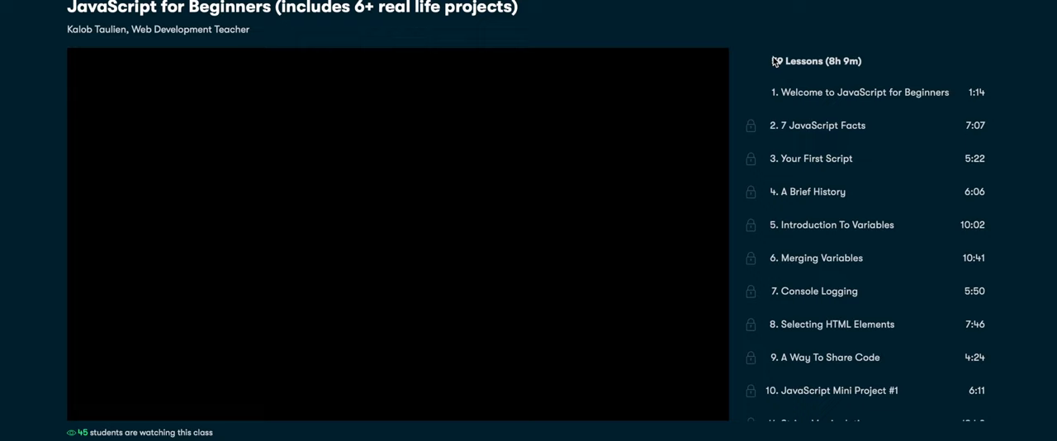
{"action": "left_click", "coordinate": [859, 92]}
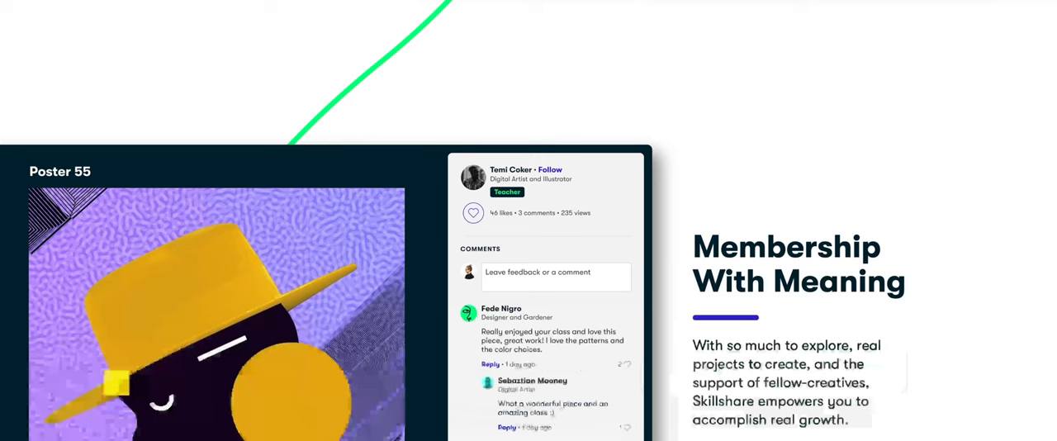
{"action": "scroll", "scroll_direction": "down", "scroll_amount": 3}
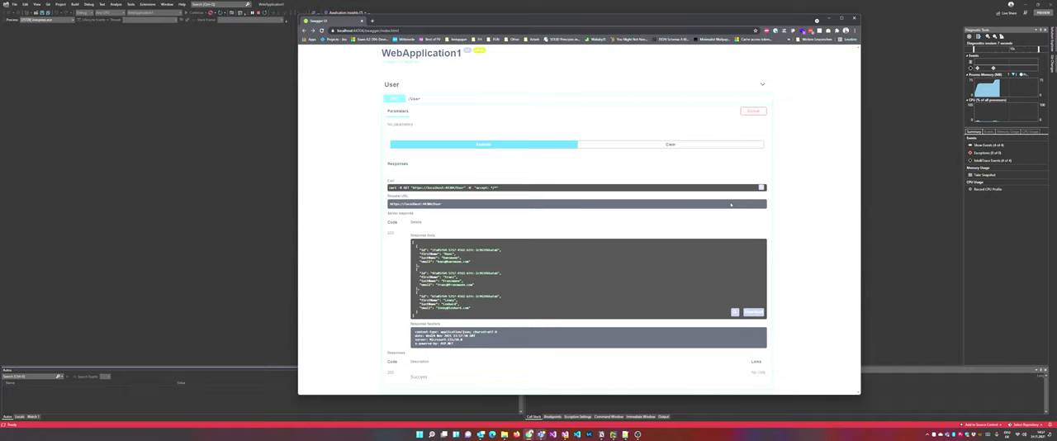
{"action": "scroll", "scroll_direction": "down", "scroll_amount": 3}
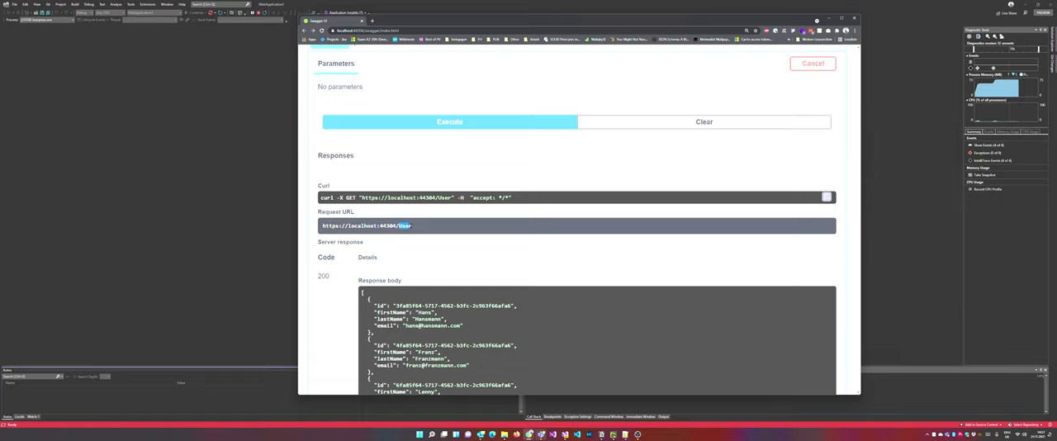
{"action": "scroll", "scroll_direction": "down", "scroll_amount": 3}
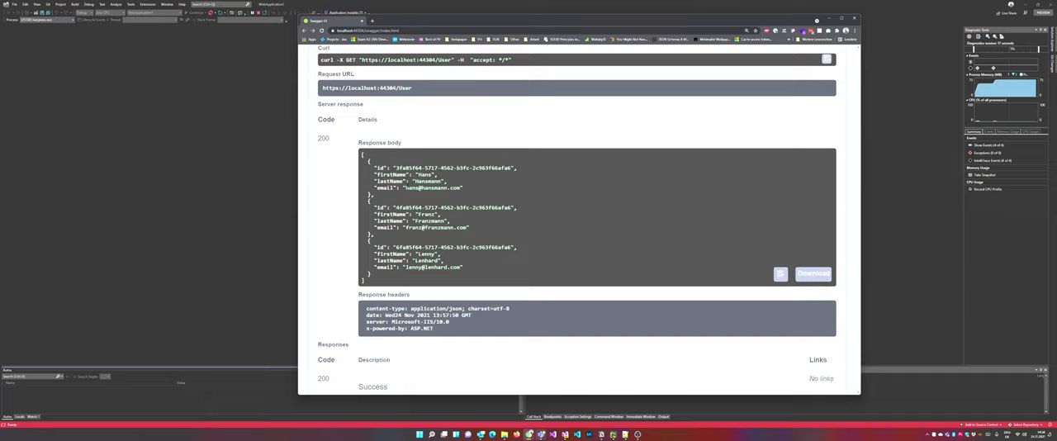
{"action": "scroll", "scroll_direction": "up", "scroll_amount": 3}
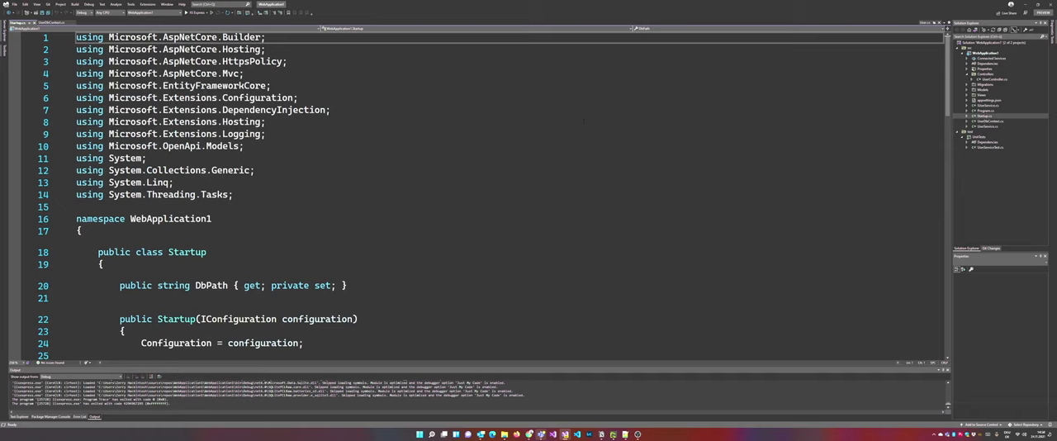
Scroll the Startup.cs constructor and ConfigureServices to show the users.db DbPath and UseSqlite
{"action": "scroll", "scroll_direction": "down", "scroll_amount": 3}
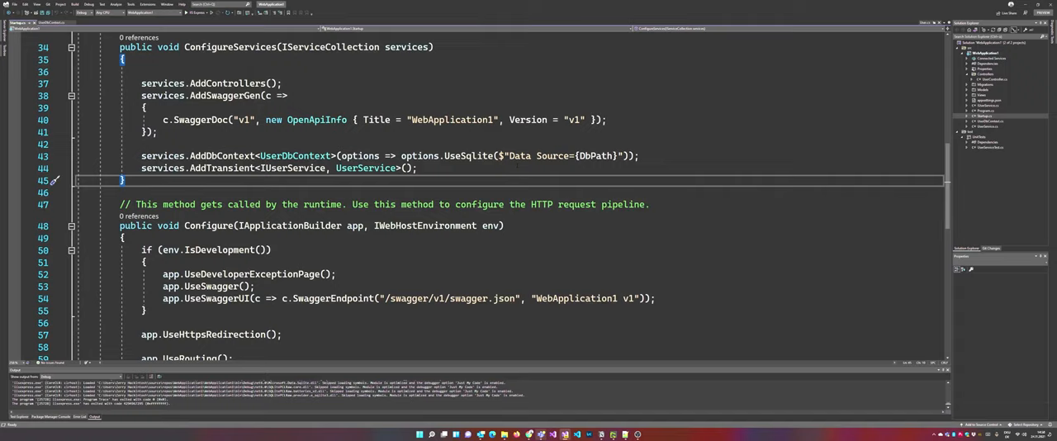
{"action": "scroll", "scroll_direction": "up", "scroll_amount": 3}
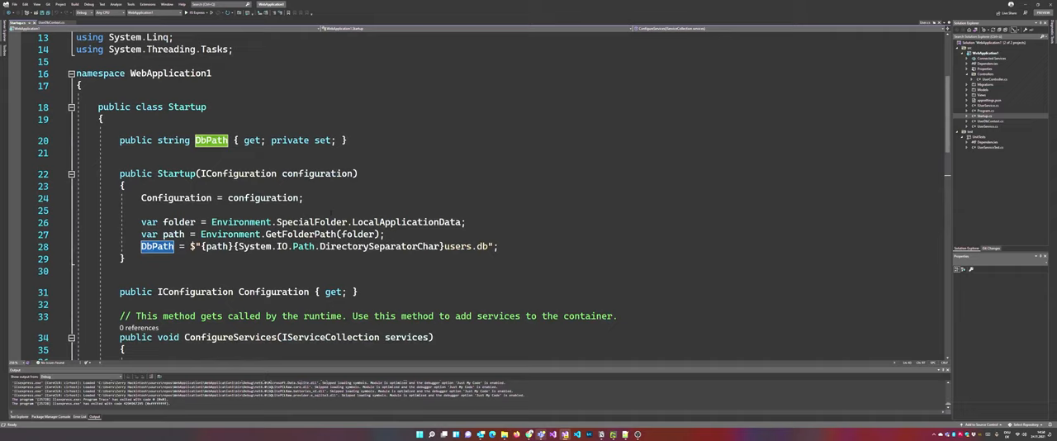
{"action": "scroll", "scroll_direction": "down", "scroll_amount": 3}
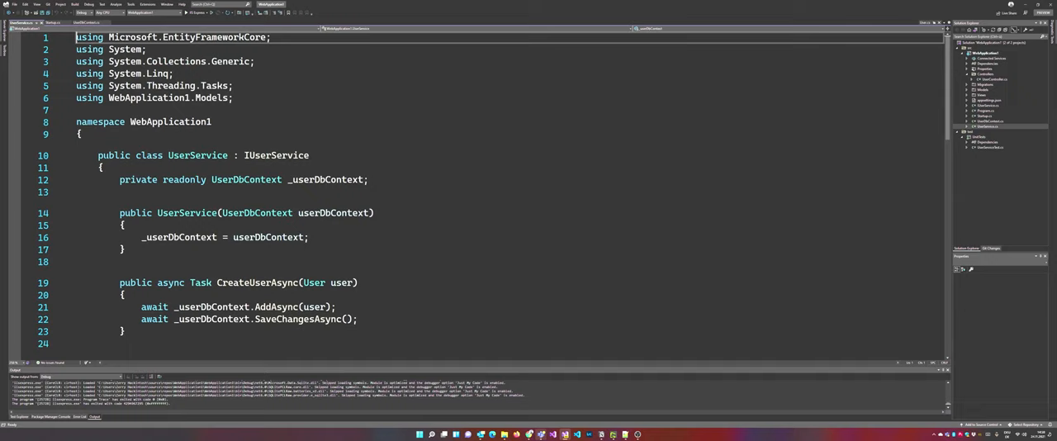
Scroll through the UserService.cs CRUD methods, pausing on GetUserByIdAsync
{"action": "scroll", "scroll_direction": "down", "scroll_amount": 3}
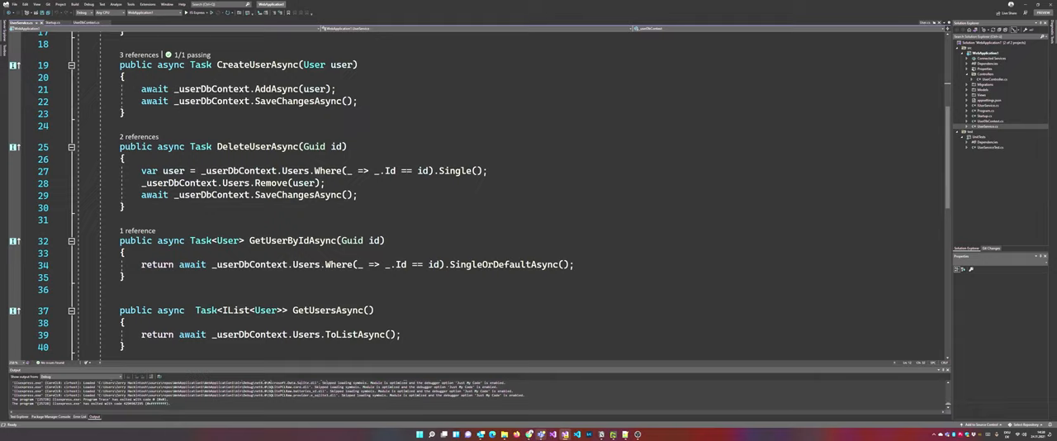
{"action": "scroll", "scroll_direction": "down", "scroll_amount": 3}
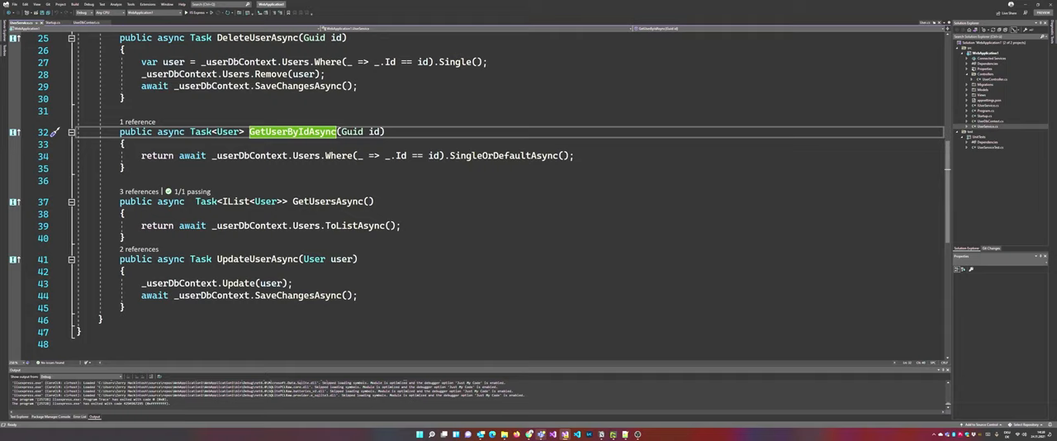
{"action": "scroll", "scroll_direction": "up", "scroll_amount": 3}
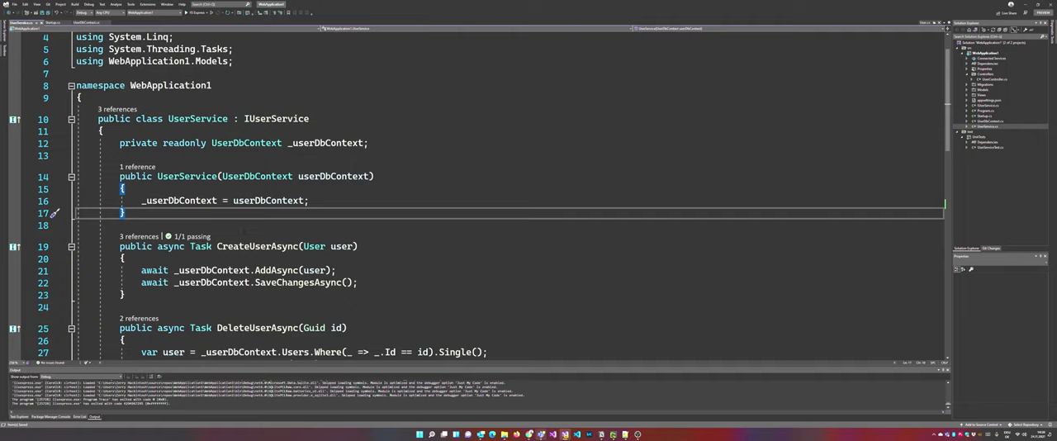
{"action": "scroll", "scroll_direction": "down", "scroll_amount": 3}
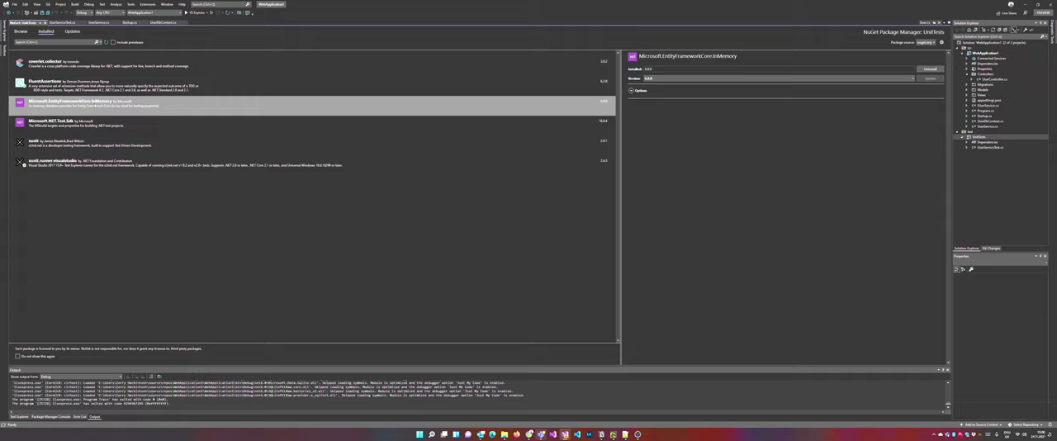
Select Microsoft.EntityFrameworkCore.InMemory in the UnitTests project's installed NuGet packages
{"action": "left_click", "coordinate": [82, 103]}
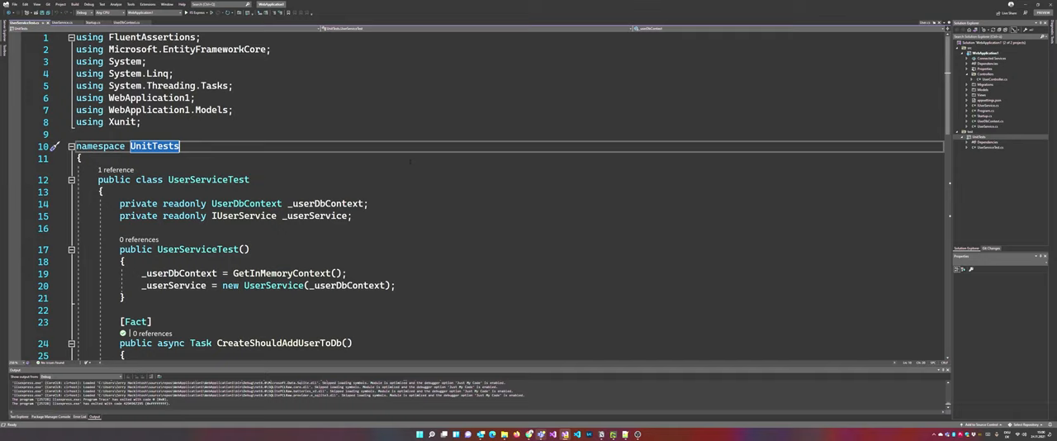
{"action": "scroll", "scroll_direction": "down", "scroll_amount": 3}
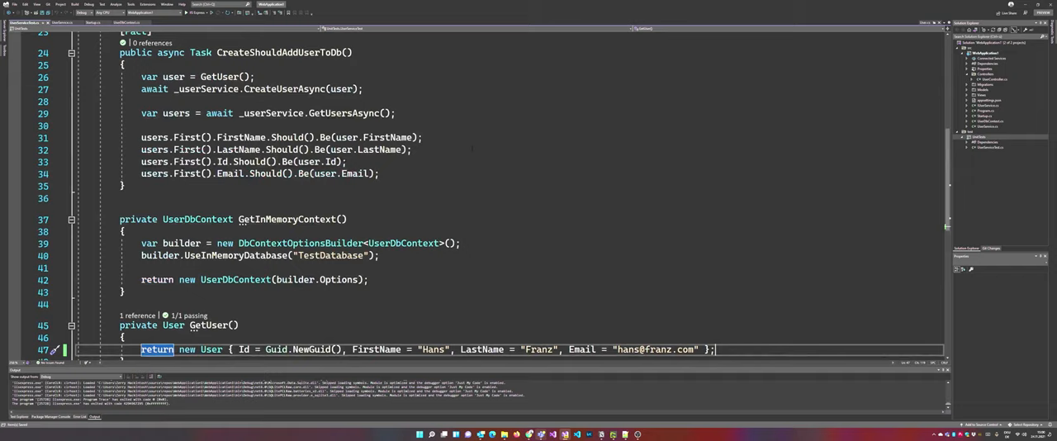
{"action": "scroll", "scroll_direction": "down", "scroll_amount": 3}
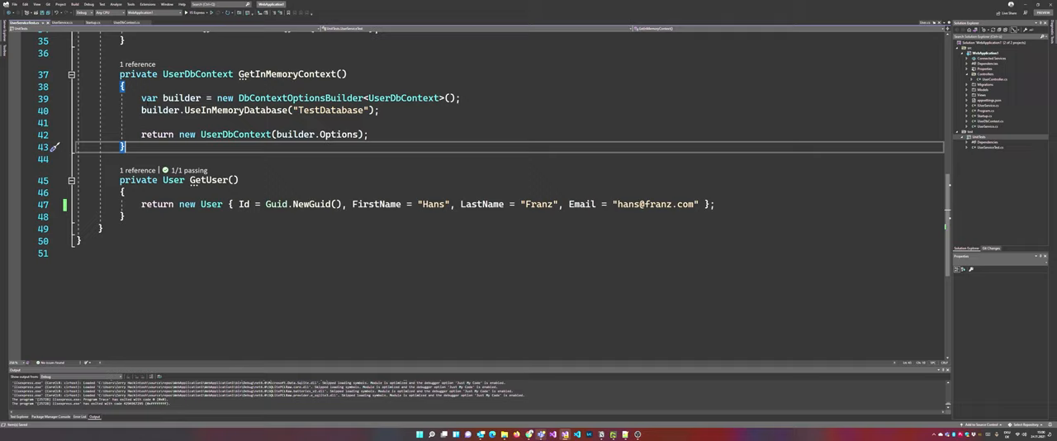
{"action": "double_click", "coordinate": [393, 97]}
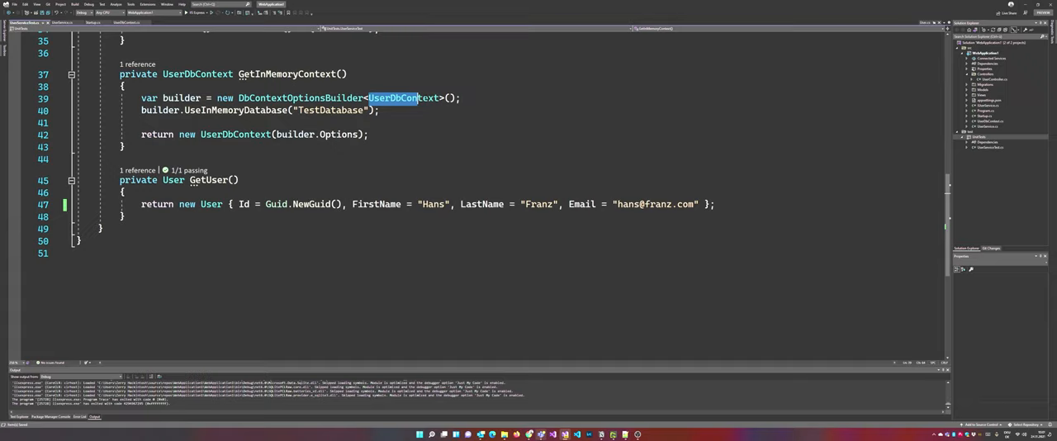
{"action": "left_click", "coordinate": [248, 110]}
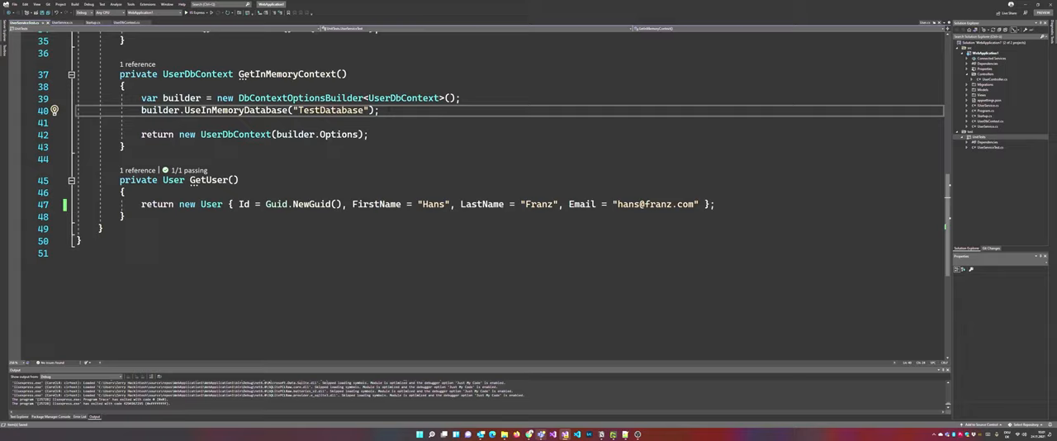
{"action": "type", "text": "builder.Use"}
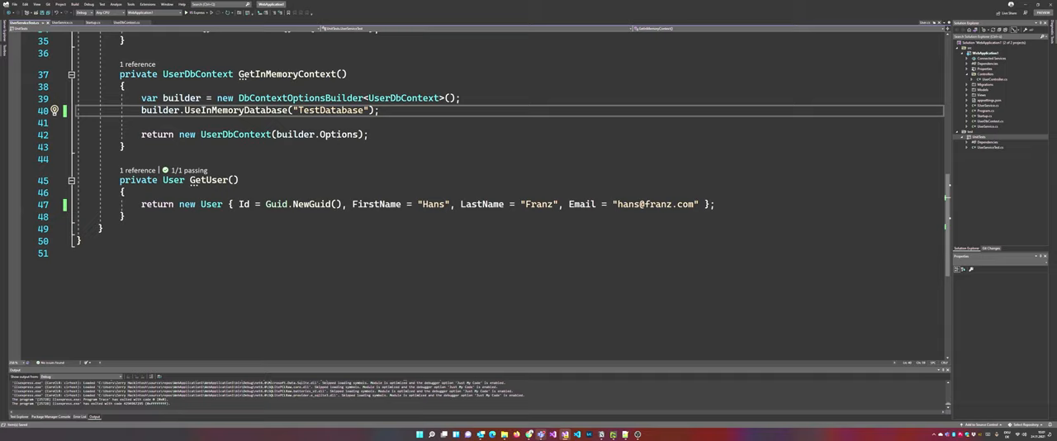
{"action": "double_click", "coordinate": [235, 110]}
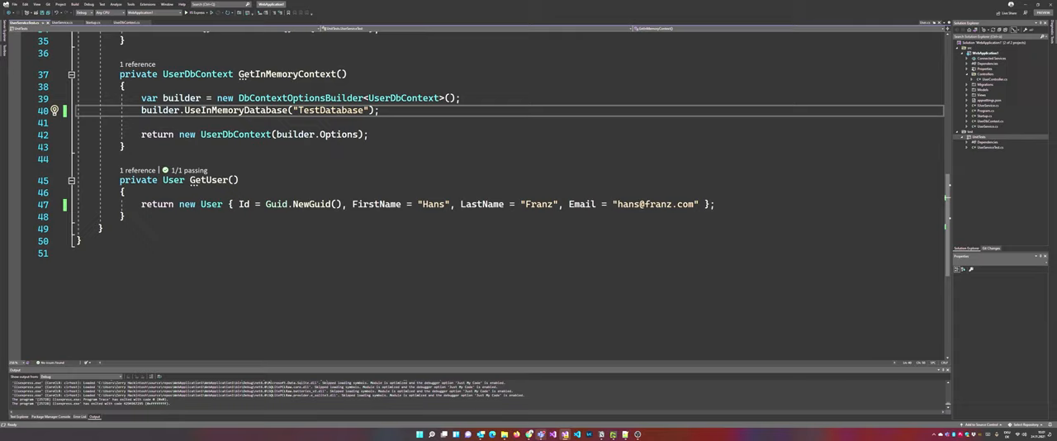
{"action": "double_click", "coordinate": [338, 133]}
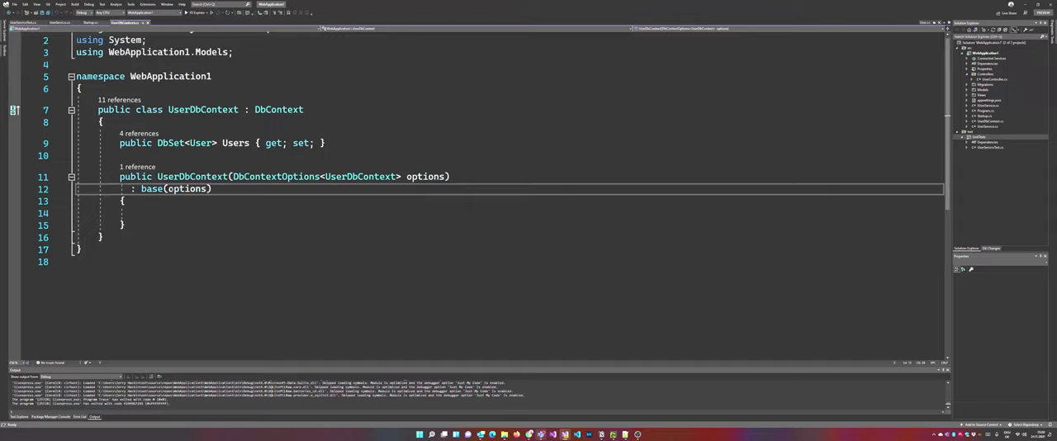
Jump to UserDbContext's definition to view its DbContextOptions constructor
{"action": "double_click", "coordinate": [186, 188]}
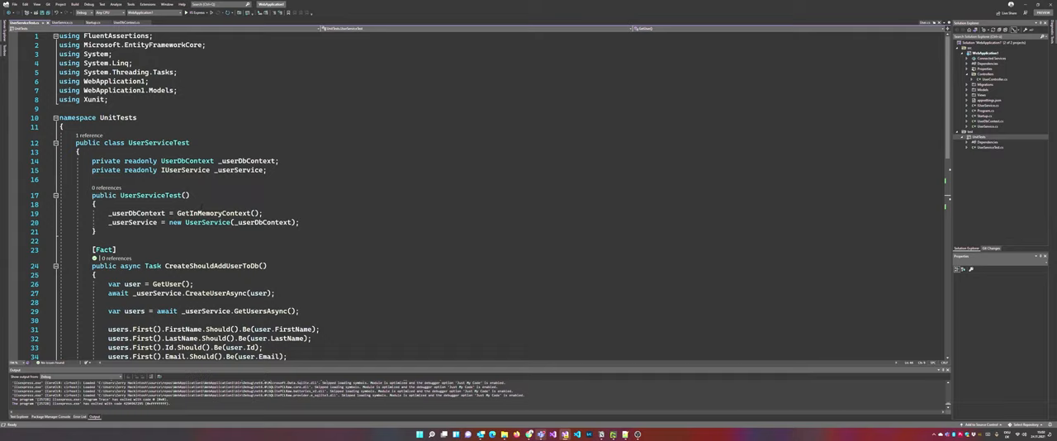
Scroll through the CreateShouldAddUserToDb test and select the GetUsersAsync line
{"action": "scroll", "scroll_direction": "down", "scroll_amount": 3}
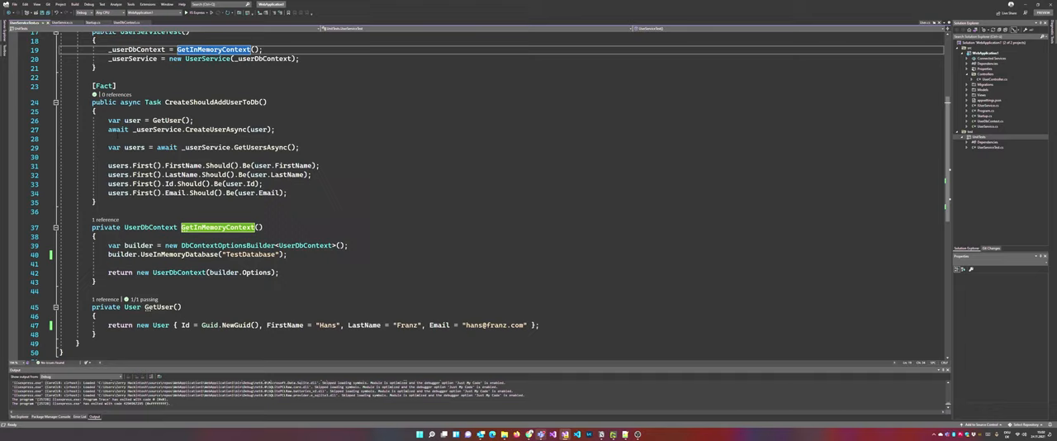
{"action": "scroll", "scroll_direction": "down", "scroll_amount": 3}
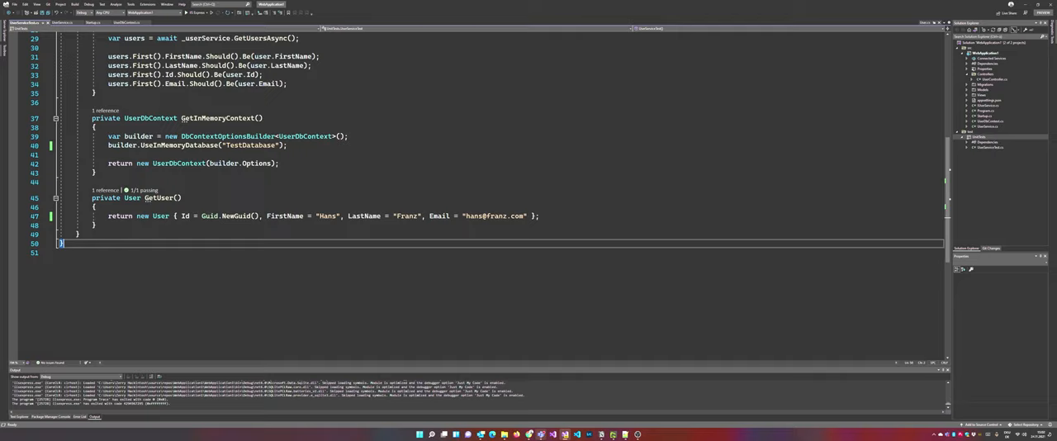
{"action": "scroll", "scroll_direction": "up", "scroll_amount": 3}
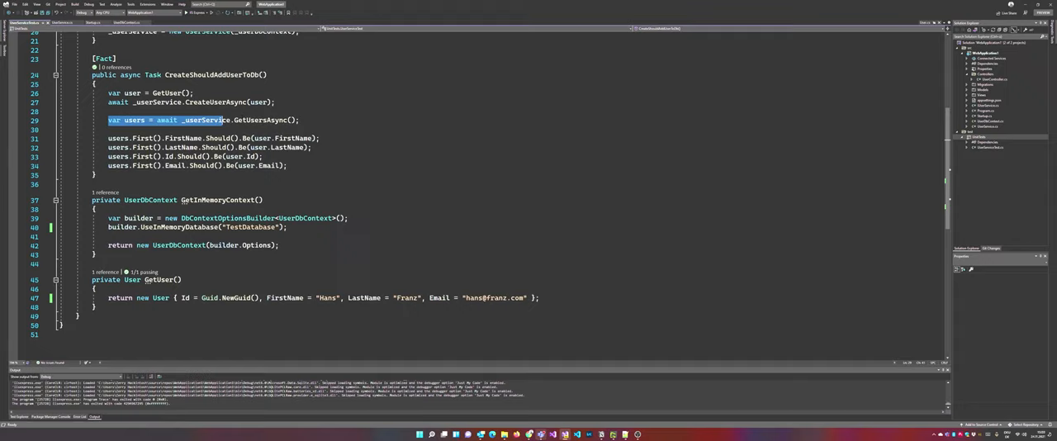
{"action": "left_click", "coordinate": [300, 120]}
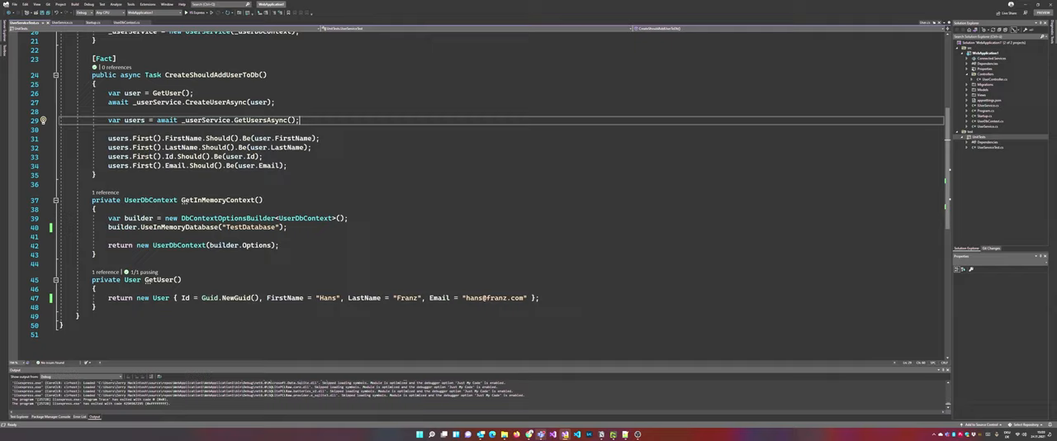
{"action": "left_click", "coordinate": [289, 165]}
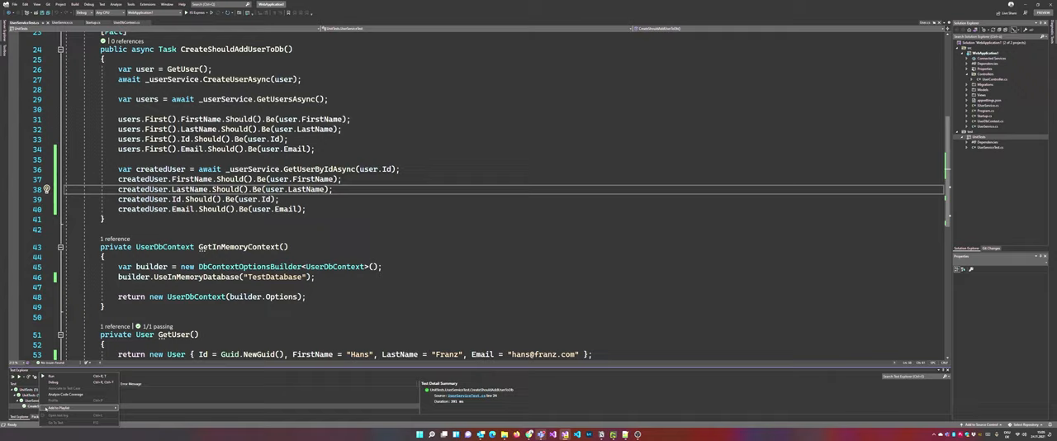
Run CreateShouldAddUserToDb from Test Explorer and scroll up through the test code
{"action": "left_click", "coordinate": [52, 376]}
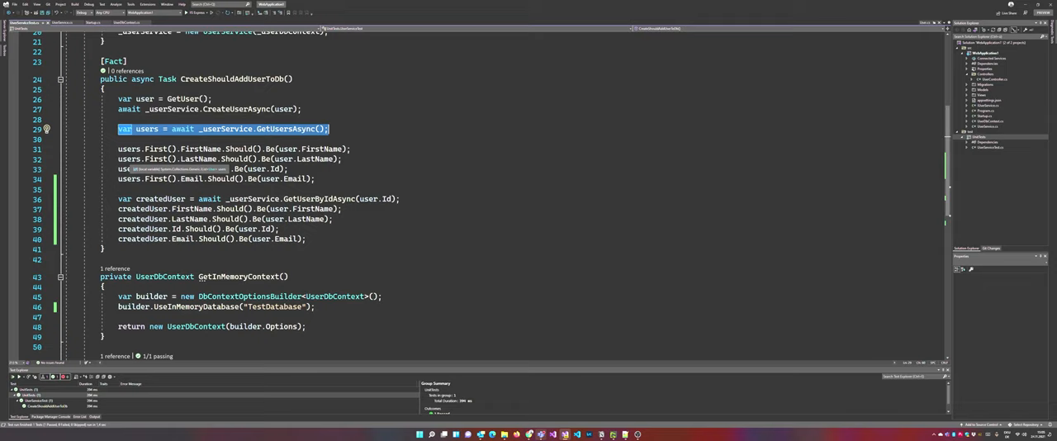
{"action": "scroll", "scroll_direction": "up", "scroll_amount": 3}
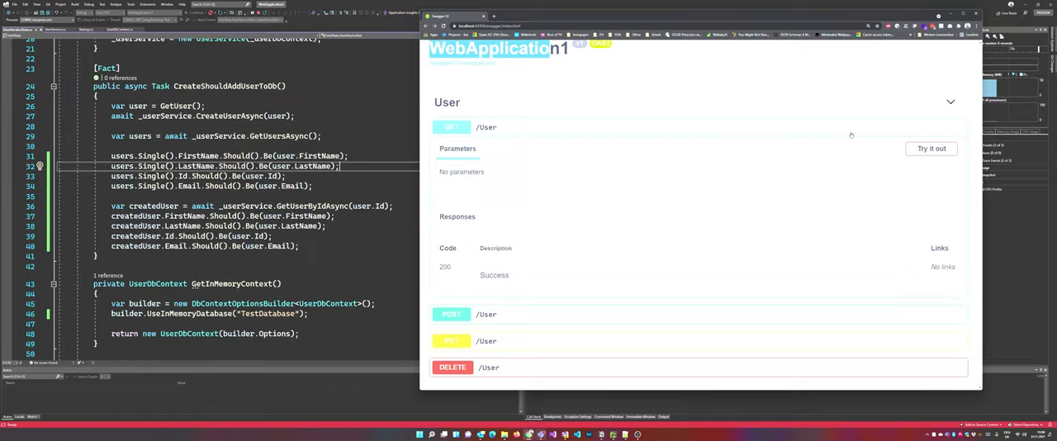
Expand the GET /User row on WebApplication1's Swagger page
{"action": "left_click", "coordinate": [931, 148]}
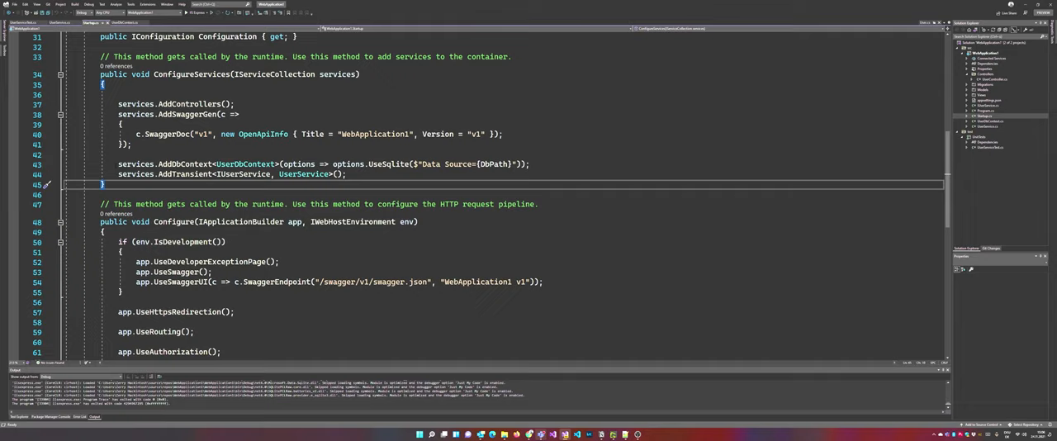
Highlight UserDbContext and another word in the AddDbContext UseSqlite registration line
{"action": "double_click", "coordinate": [246, 164]}
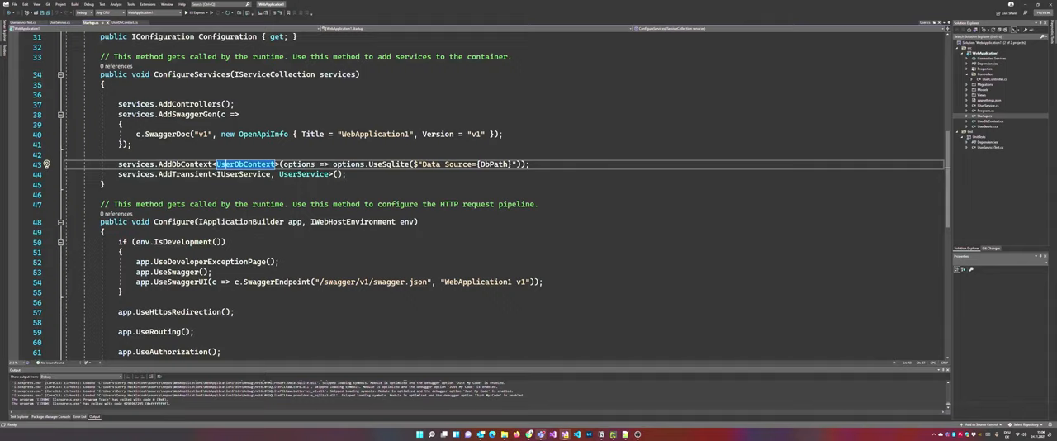
{"action": "double_click", "coordinate": [464, 164]}
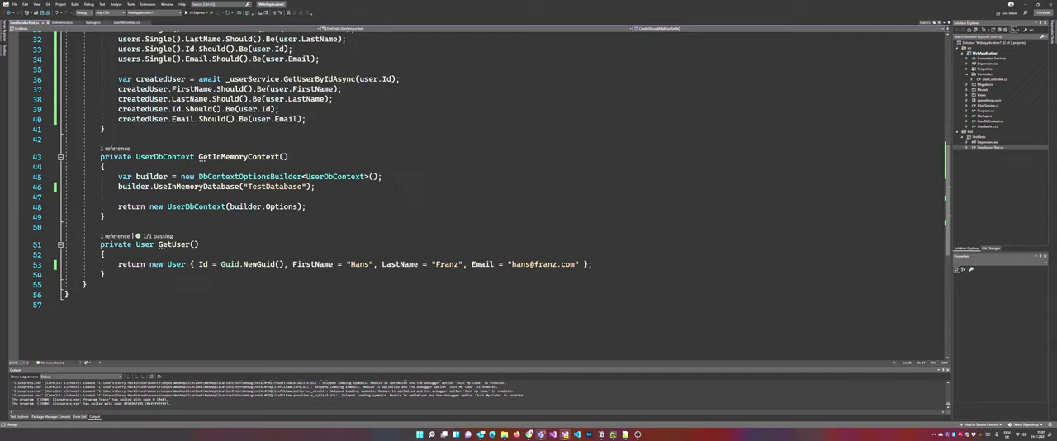
Highlight the return in GetInMemoryContext, then scroll up to the fields and constructor
{"action": "double_click", "coordinate": [130, 207]}
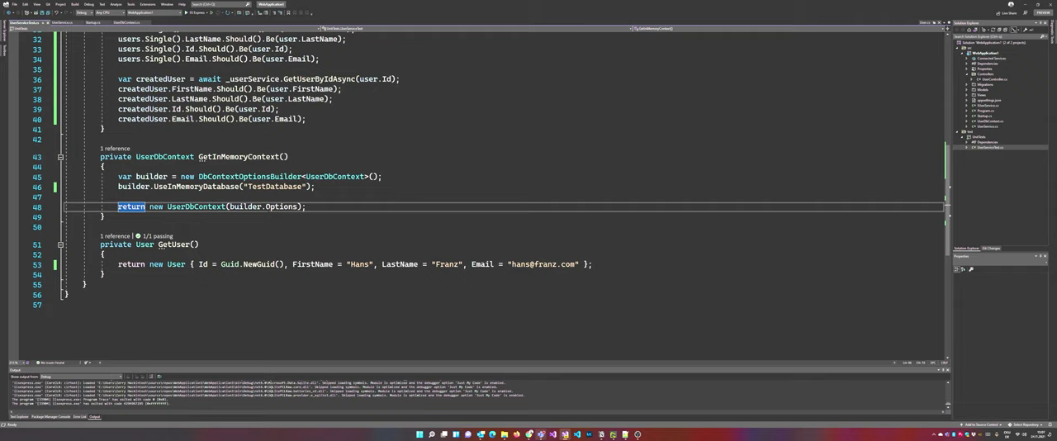
{"action": "scroll", "scroll_direction": "up", "scroll_amount": 3}
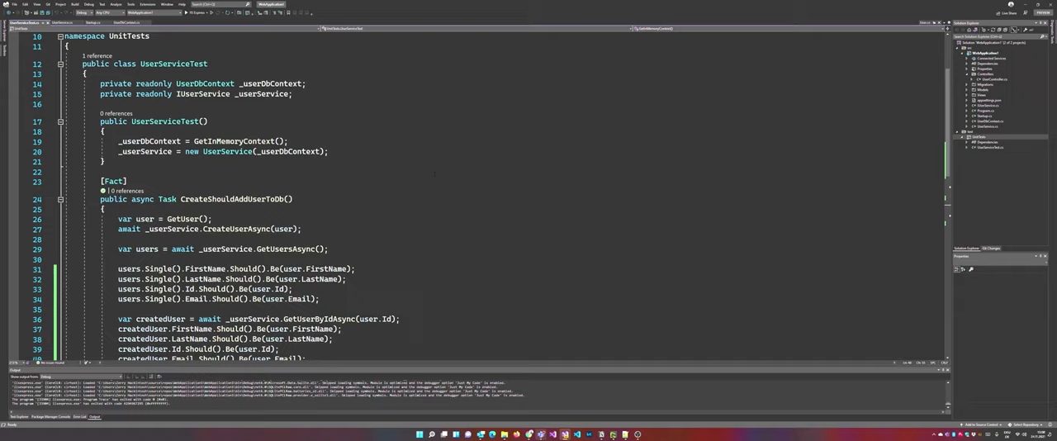